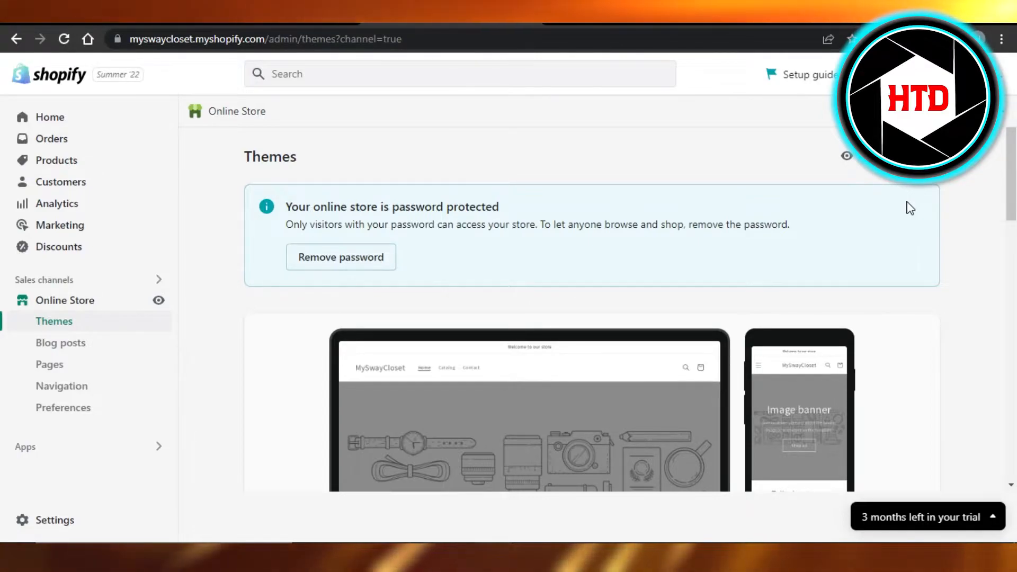
pyautogui.moveTo(62, 108)
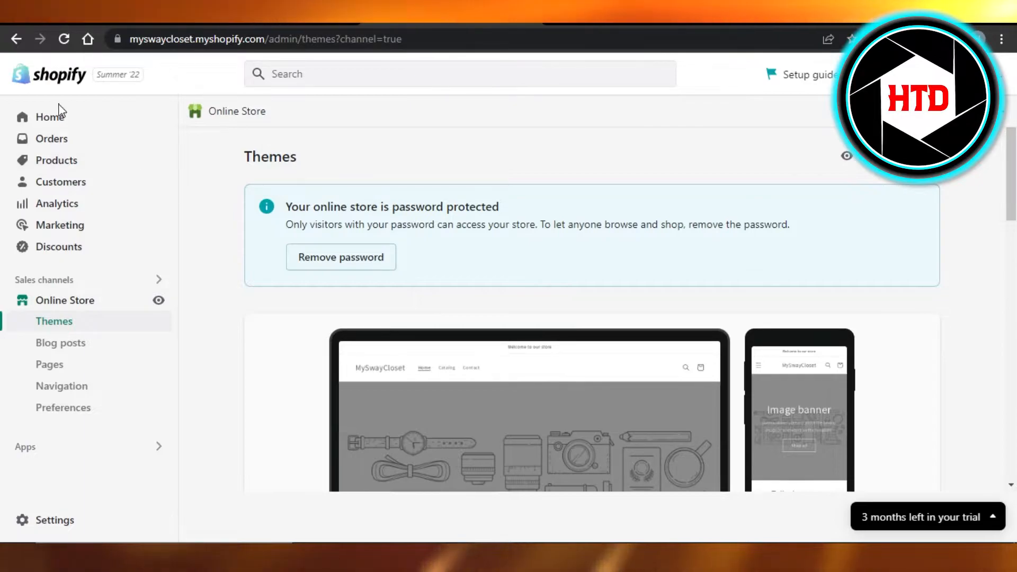
pyautogui.moveTo(54, 331)
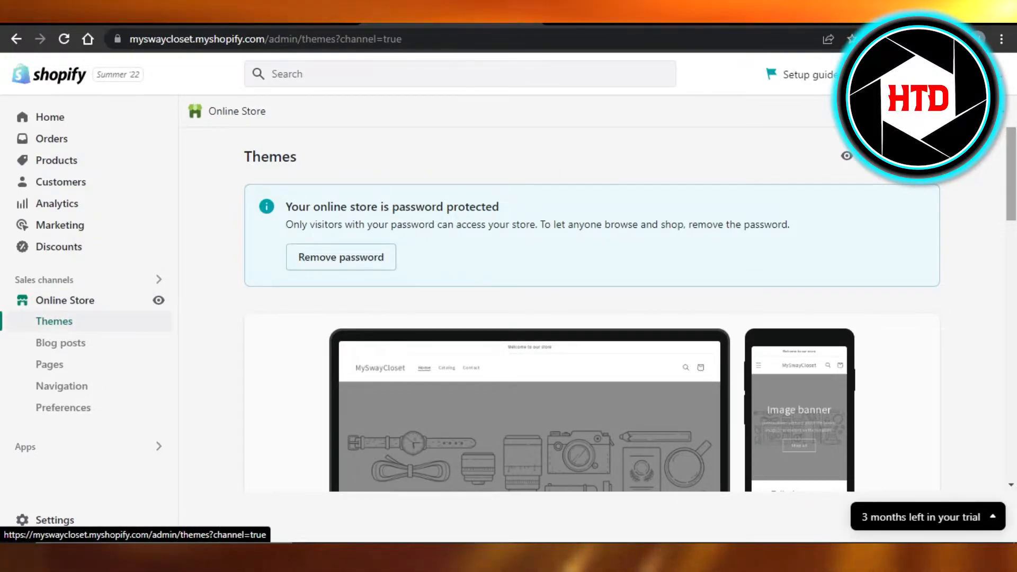
# Open the Dawn theme editor and scroll the Home page sidebar to Featured collection.
pyautogui.scroll(-3)
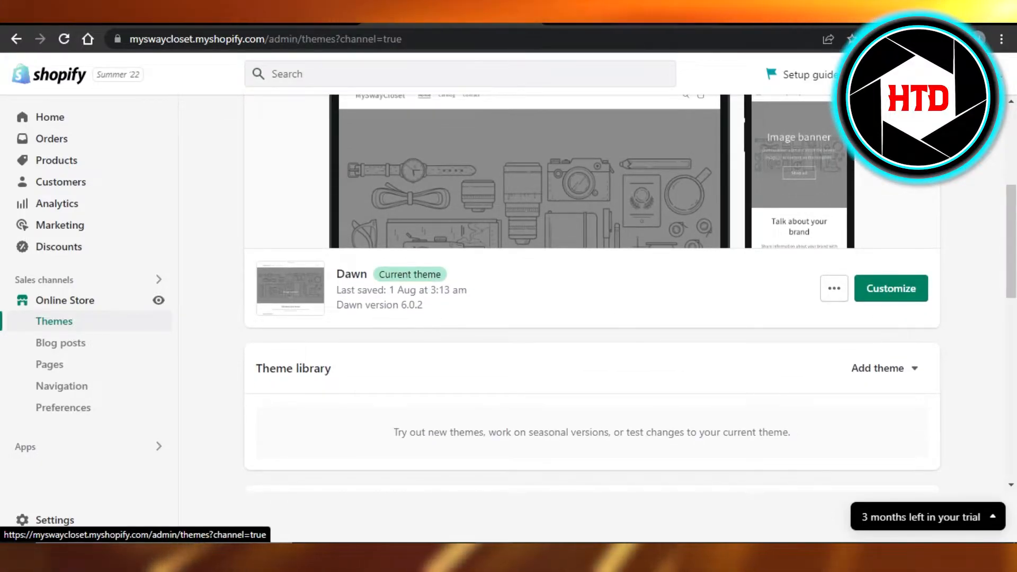
pyautogui.click(890, 288)
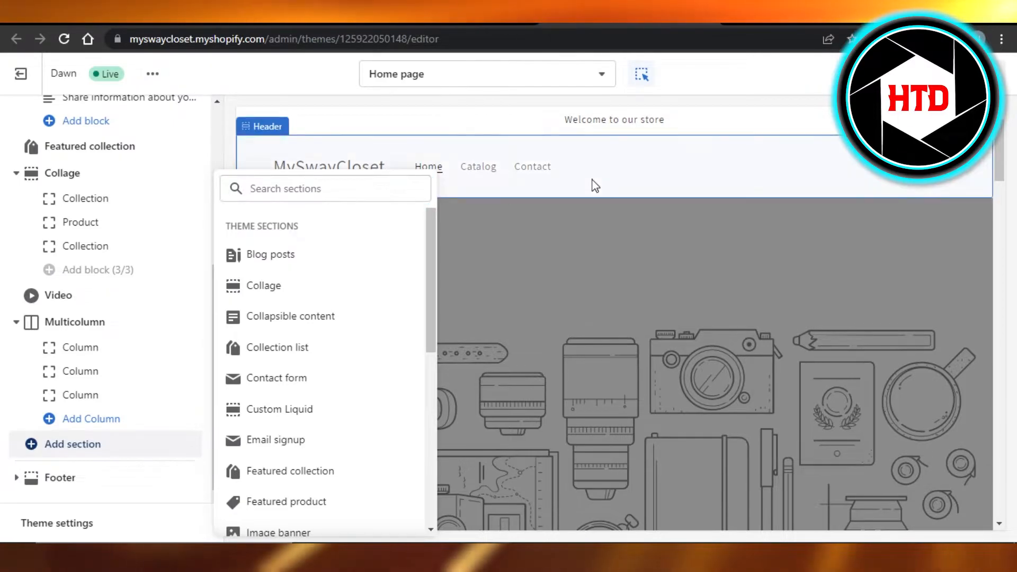
pyautogui.click(262, 126)
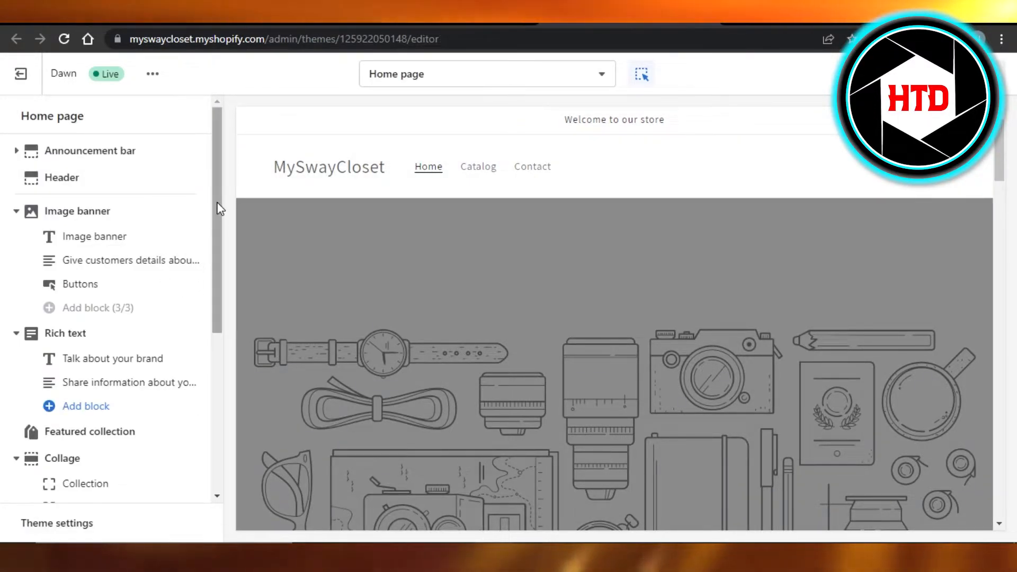
pyautogui.scroll(-3)
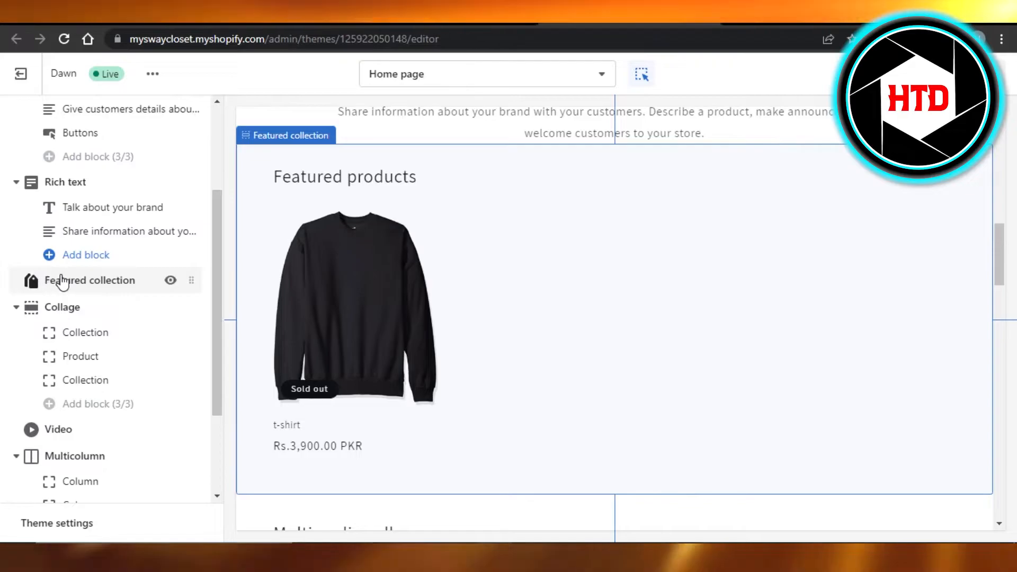
pyautogui.scroll(-3)
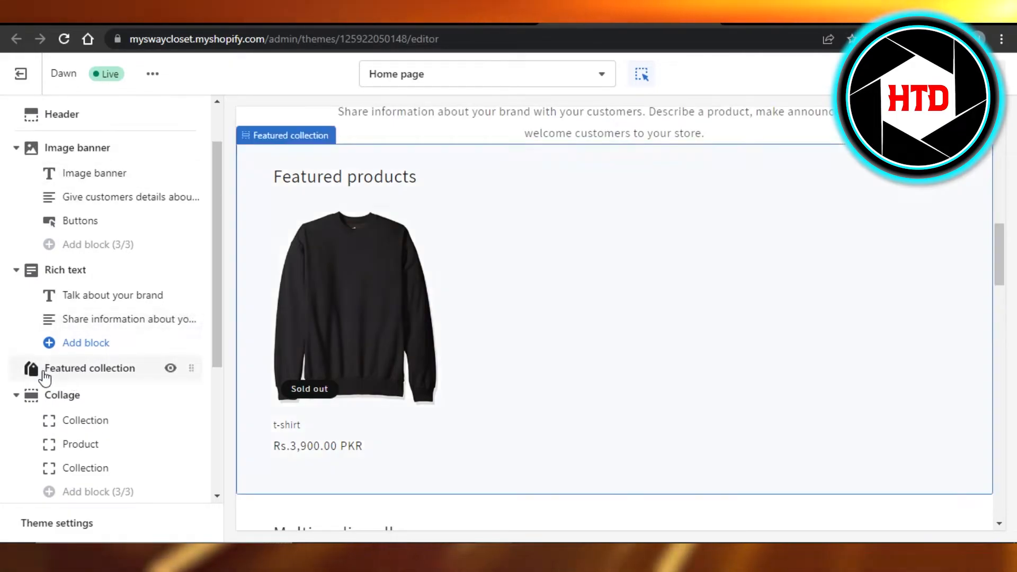
# Open Featured collection settings and expand the Change menu for its 'all' collection.
pyautogui.click(90, 367)
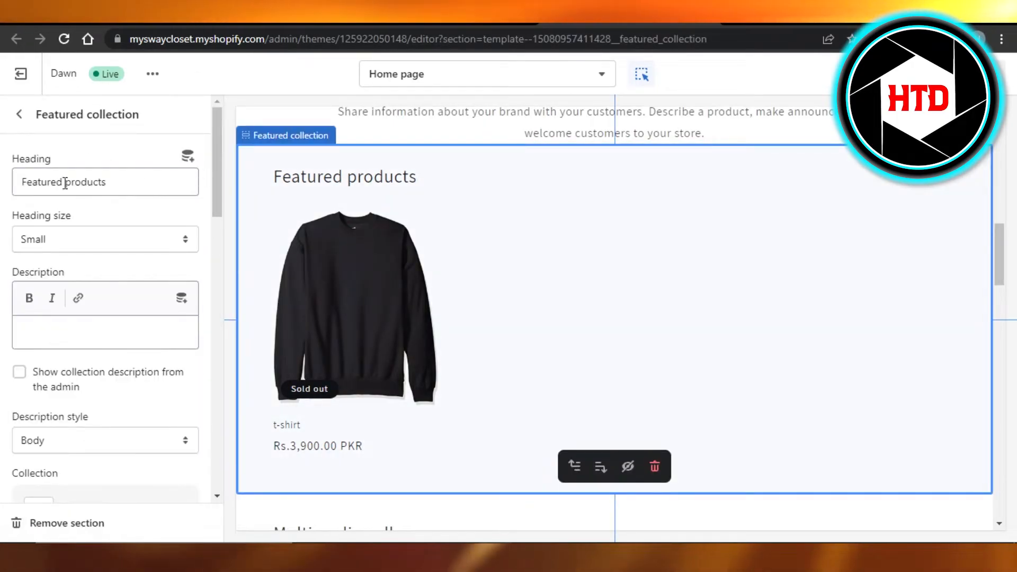
pyautogui.scroll(-3)
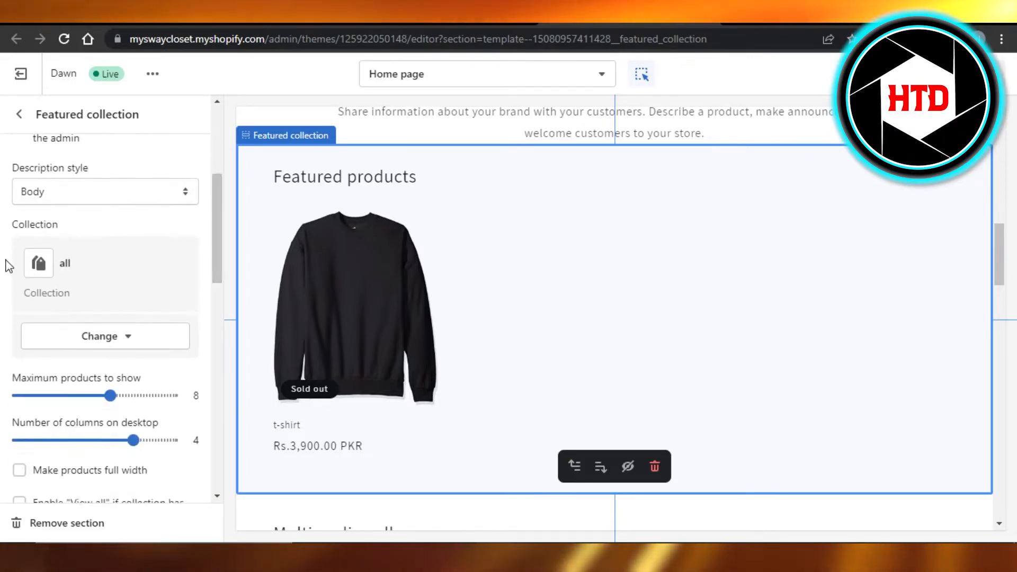
pyautogui.click(104, 336)
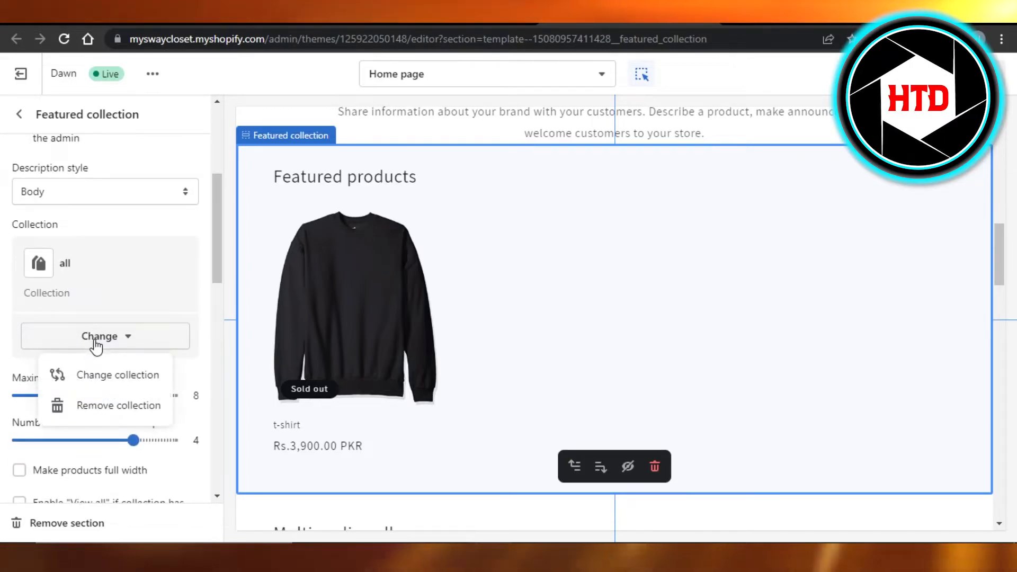
# Replace the 'all' collection with the Home page collection and confirm.
pyautogui.click(118, 375)
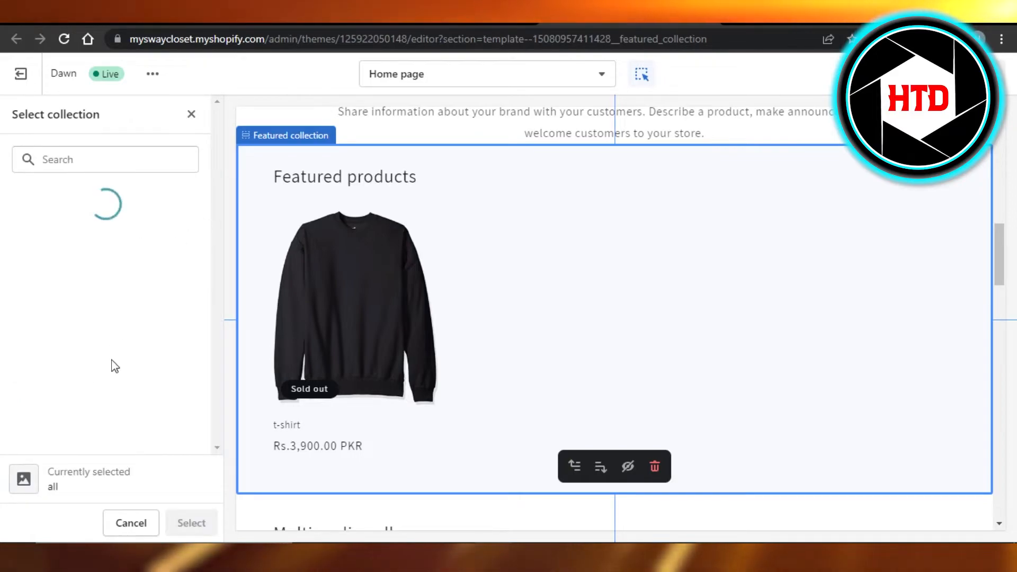
pyautogui.moveTo(57, 284)
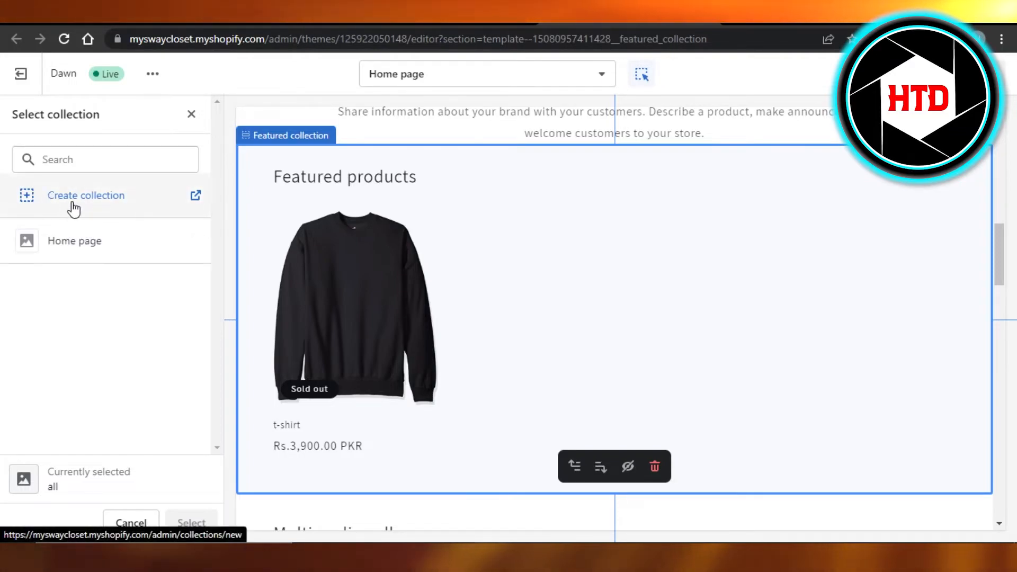
pyautogui.click(75, 240)
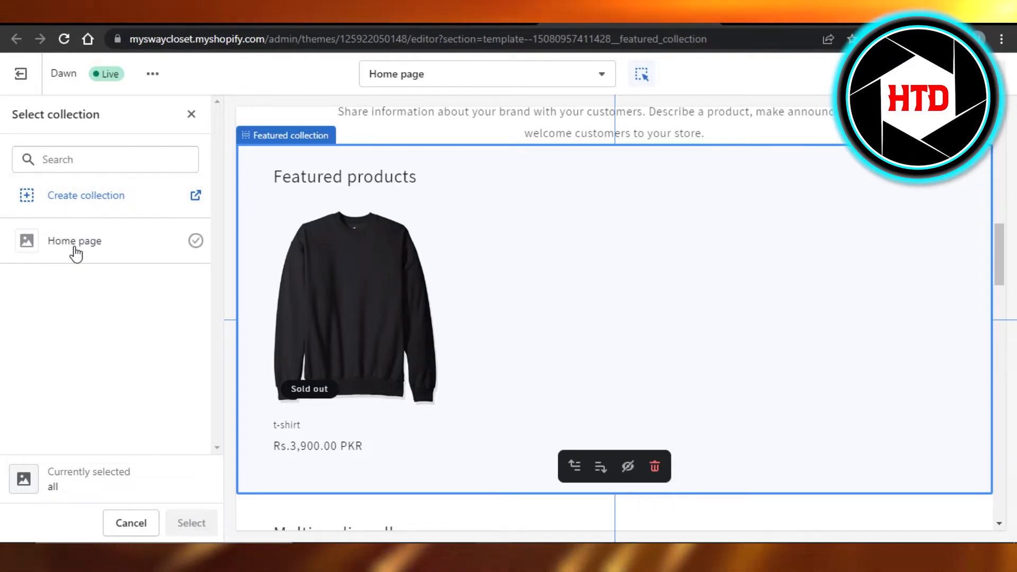
pyautogui.click(74, 241)
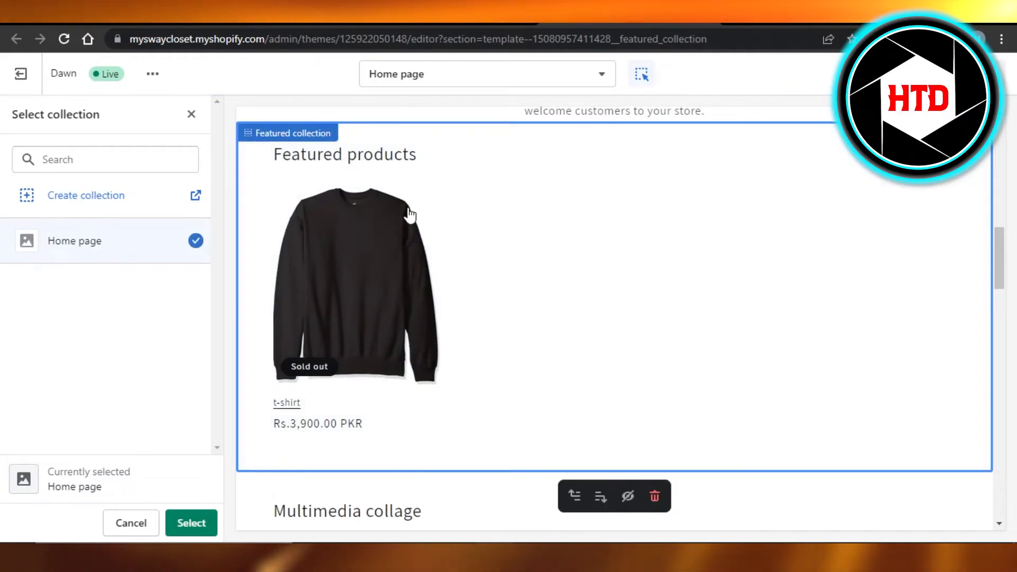
pyautogui.click(191, 523)
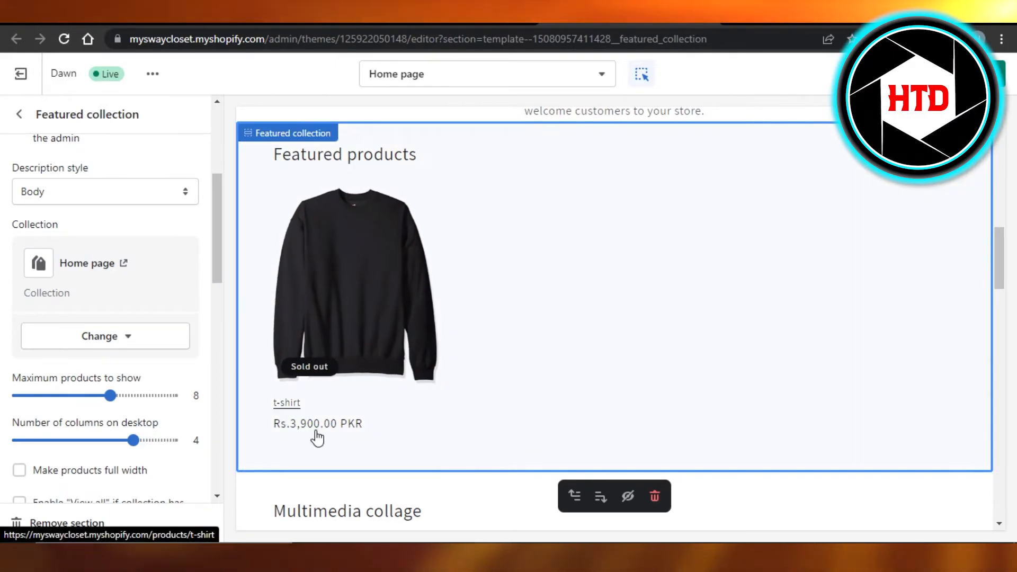
pyautogui.moveTo(473, 372)
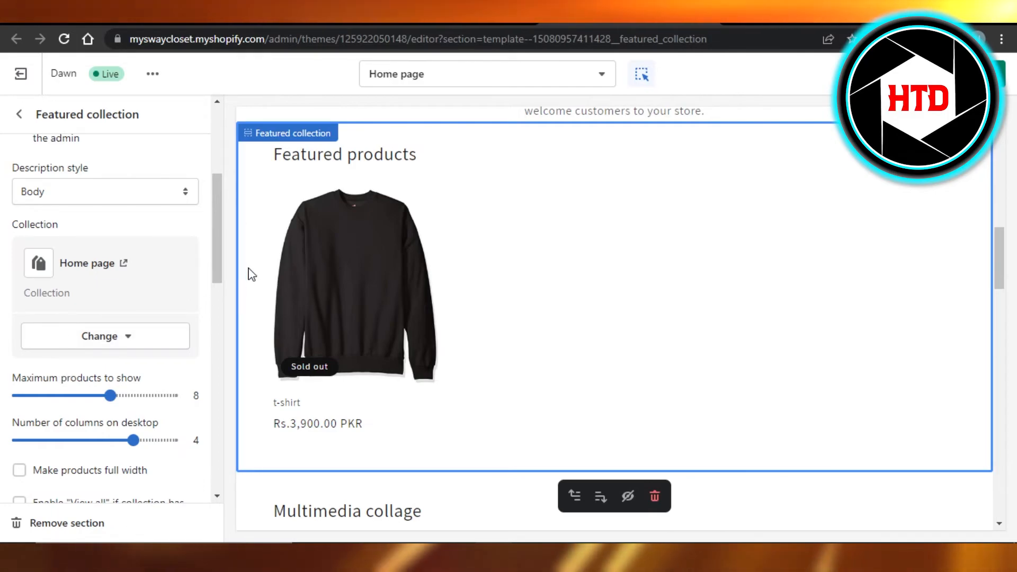
# Go back from Featured collection settings to the Home page section list.
pyautogui.scroll(-3)
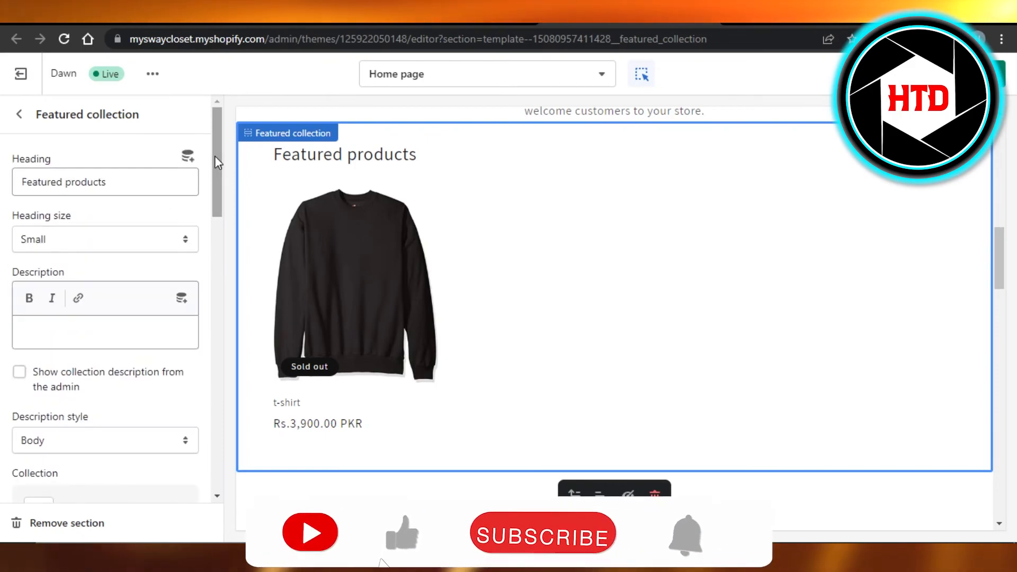
pyautogui.click(20, 115)
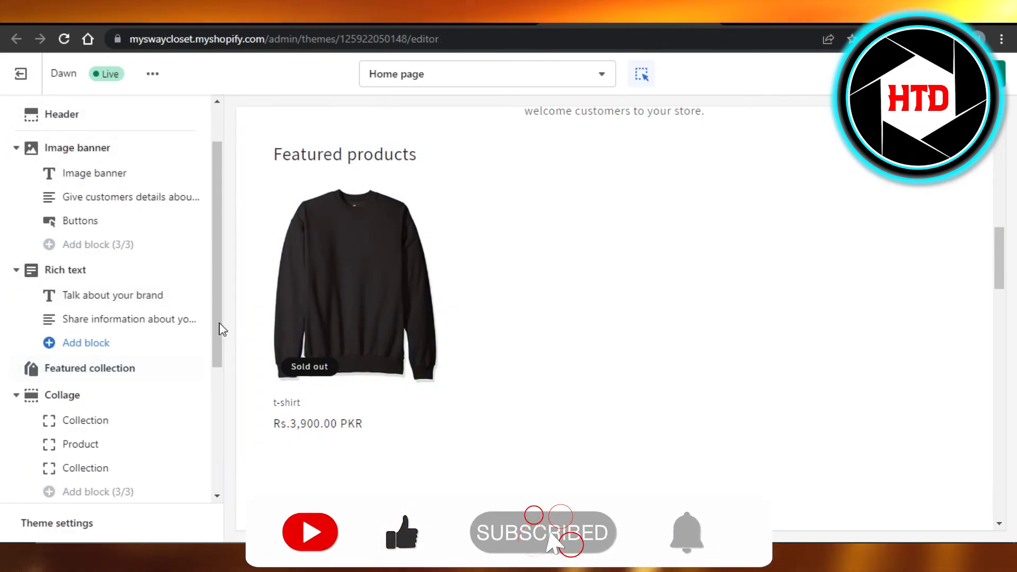